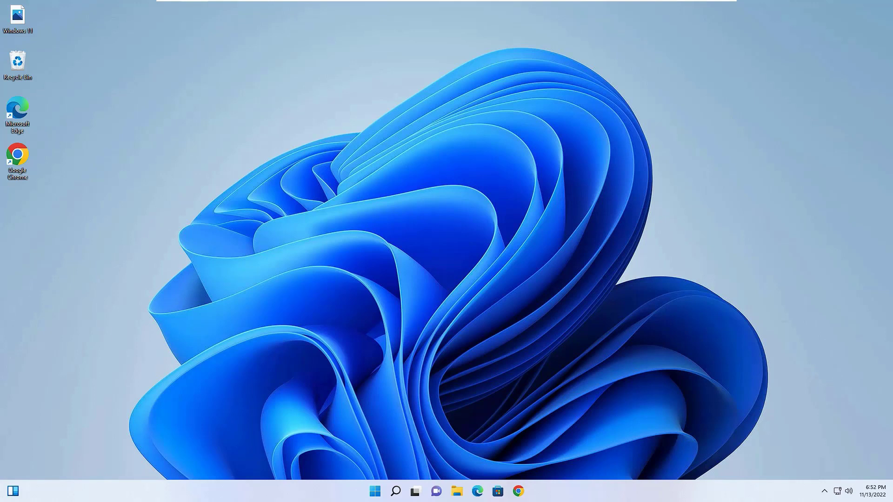
pyautogui.moveTo(583, 208)
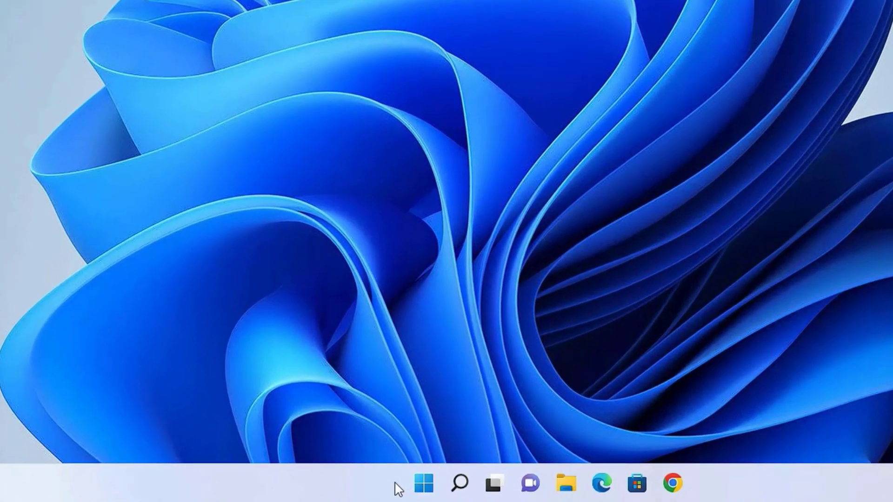
# - Open and dismiss the Start quick menu, then search Windows for 'settings'
pyautogui.rightClick(423, 485)
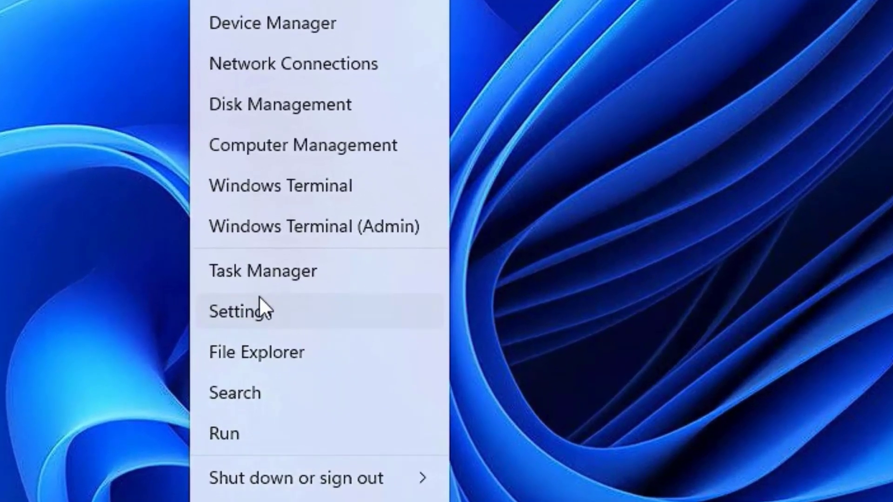
pyautogui.click(288, 473)
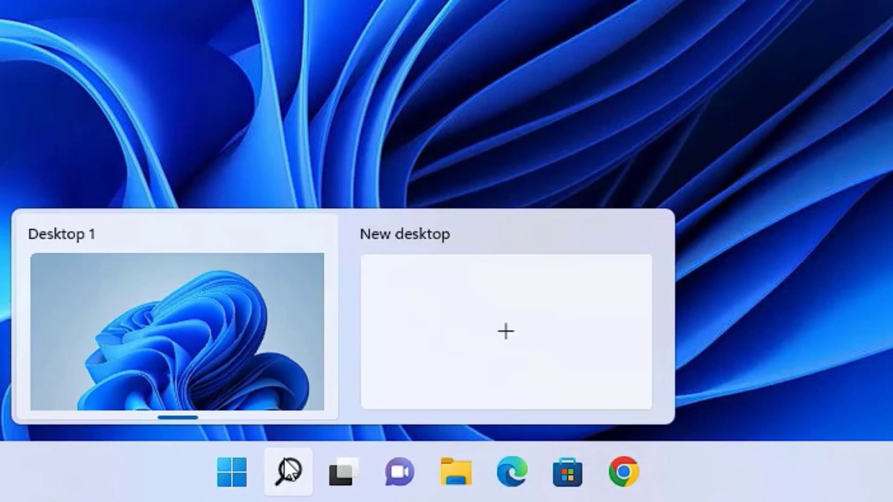
pyautogui.click(288, 473)
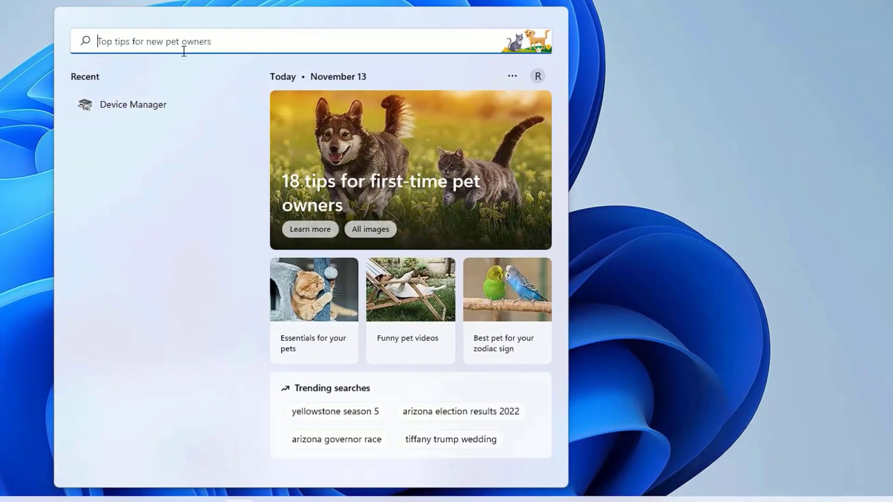
pyautogui.write('settings')
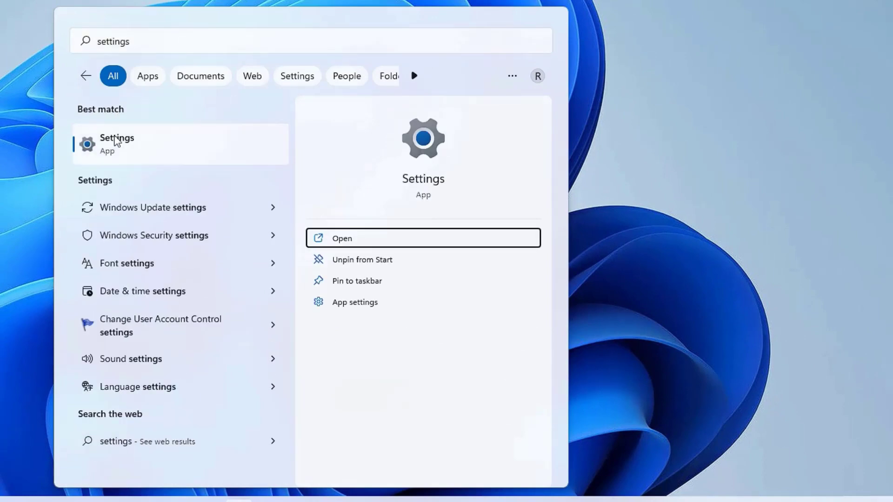
# - Launch Settings and navigate to Privacy & security › Windows Security, scrolling through its protection areas
pyautogui.click(342, 238)
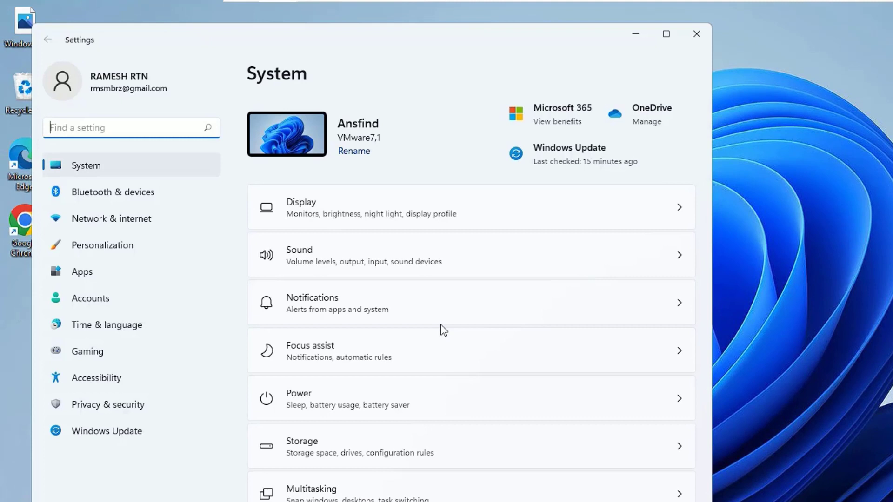
pyautogui.moveTo(143, 416)
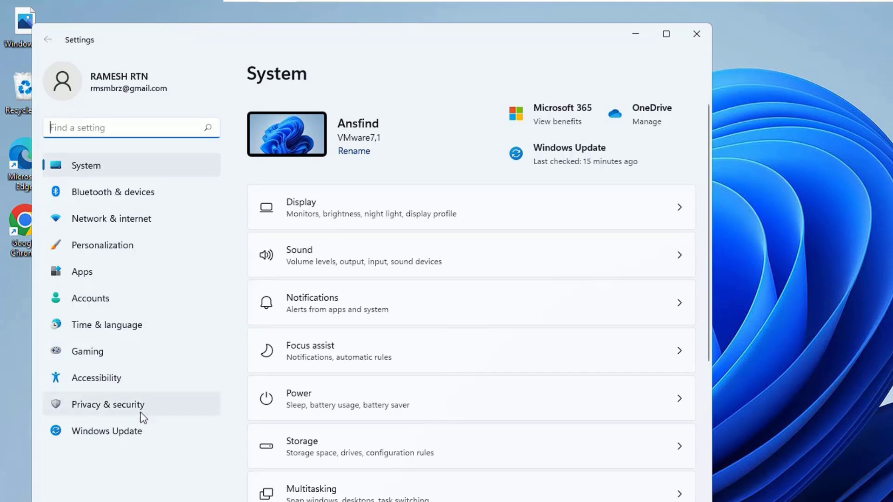
pyautogui.click(107, 405)
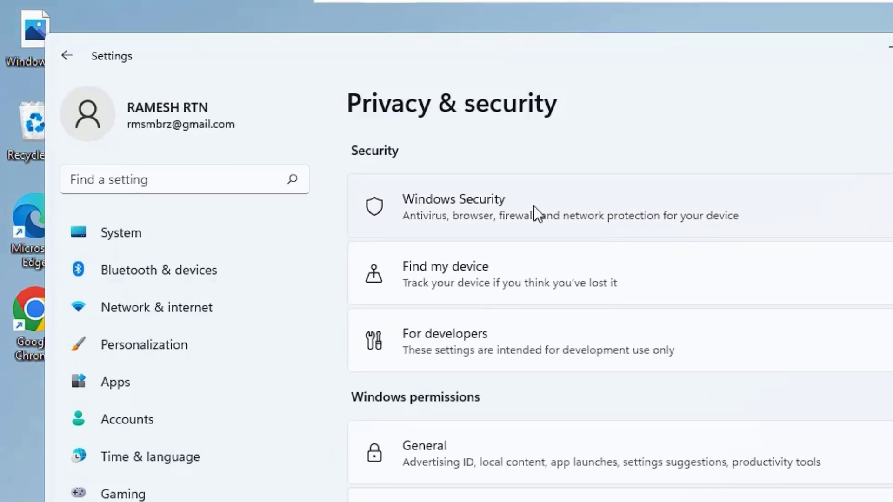
pyautogui.click(453, 206)
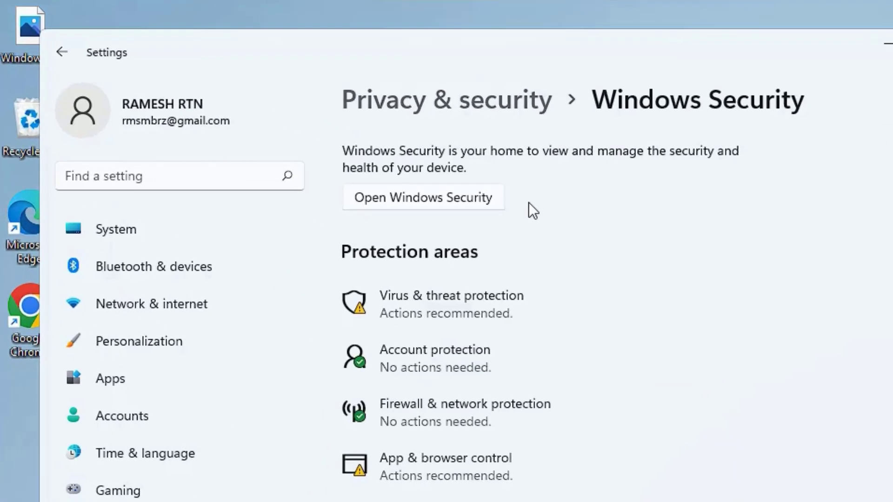
pyautogui.scroll(-3)
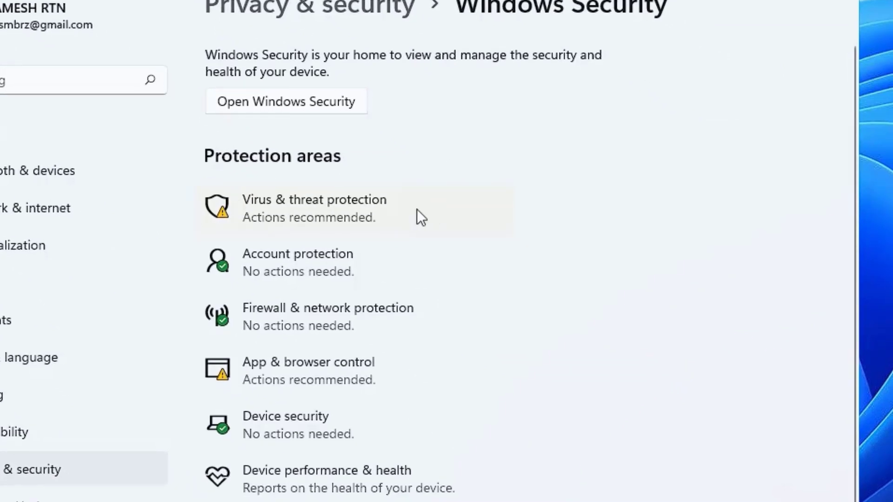
pyautogui.moveTo(223, 156)
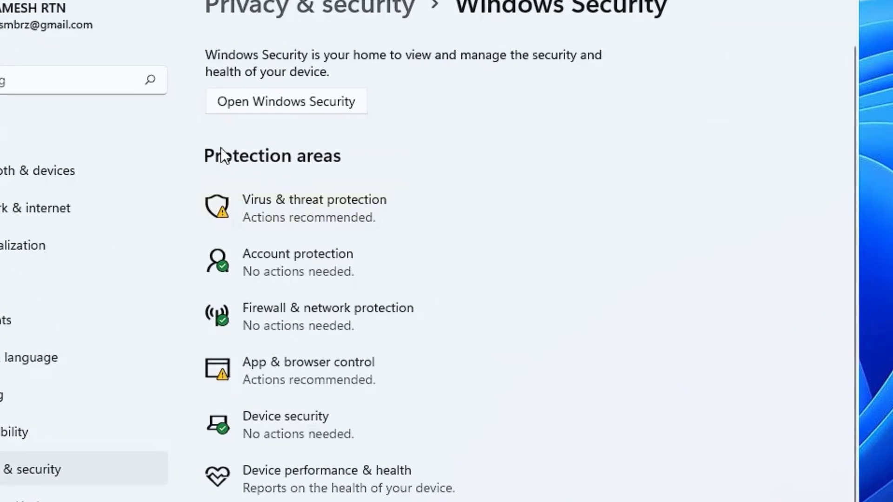
pyautogui.moveTo(301, 224)
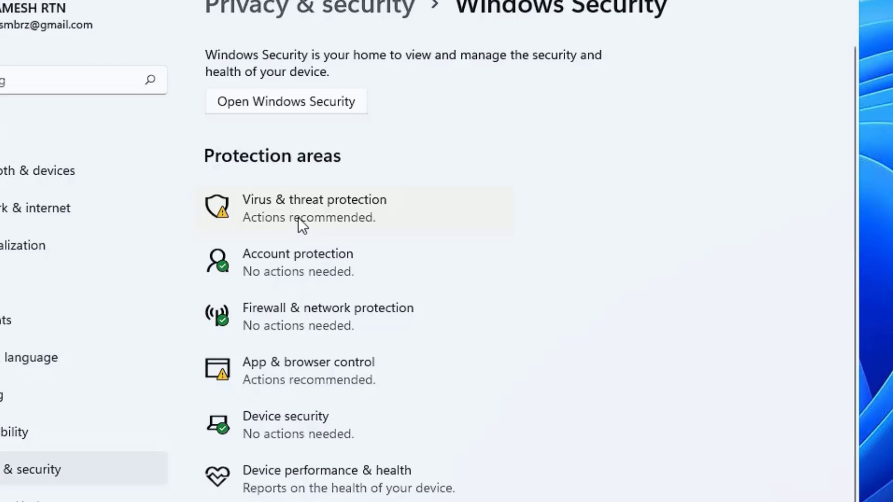
# - Open Virus & threat protection from Protection areas and scroll to its settings section
pyautogui.click(313, 207)
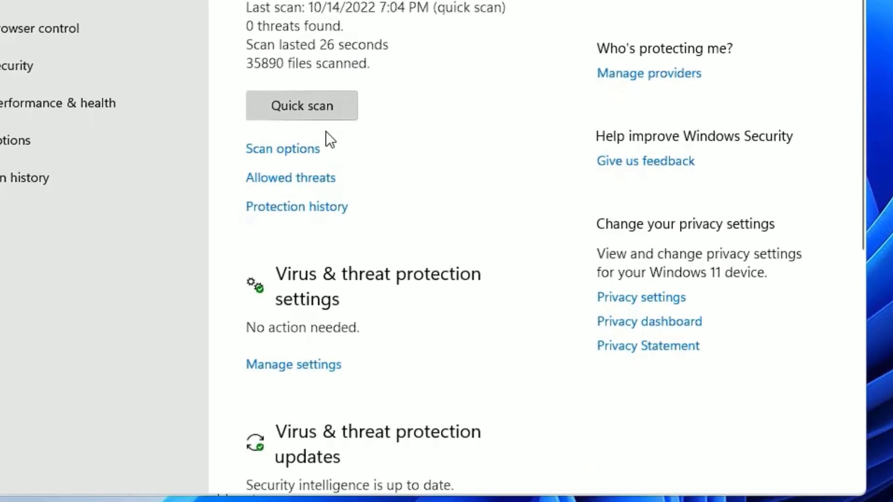
pyautogui.scroll(-3)
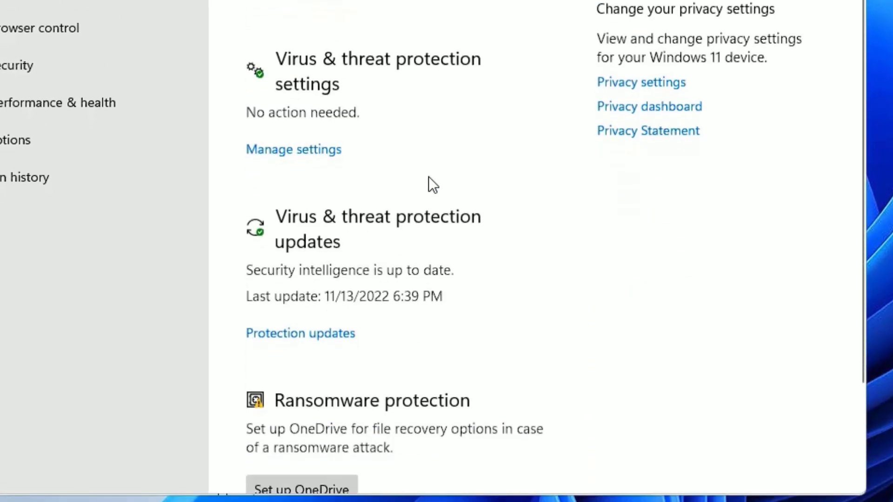
pyautogui.moveTo(293, 150)
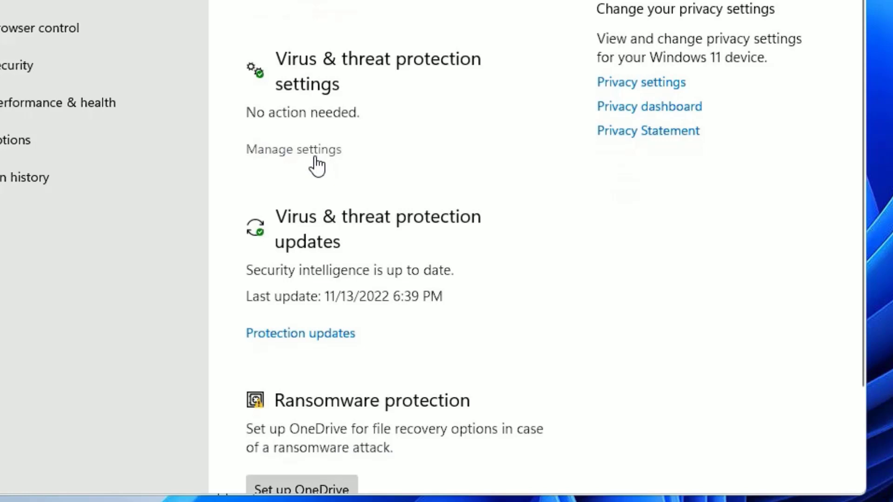
pyautogui.moveTo(324, 180)
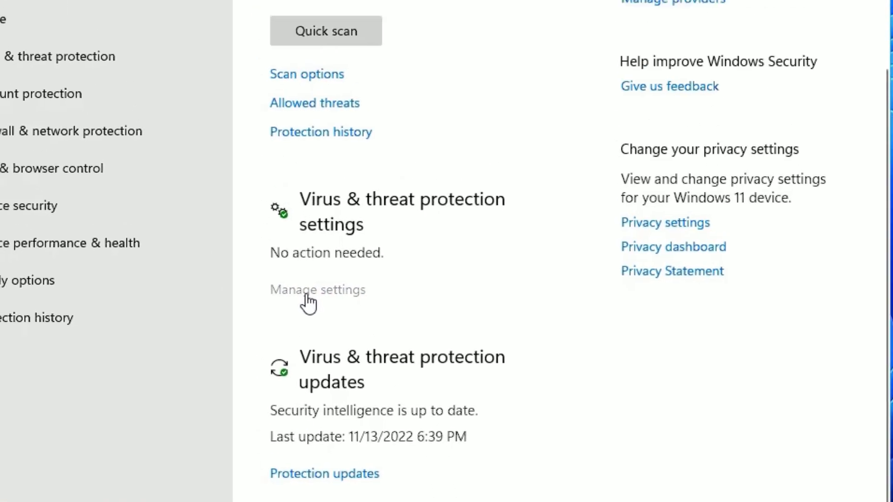
# - Under Manage settings, switch the Real-time protection toggle to Off
pyautogui.click(317, 289)
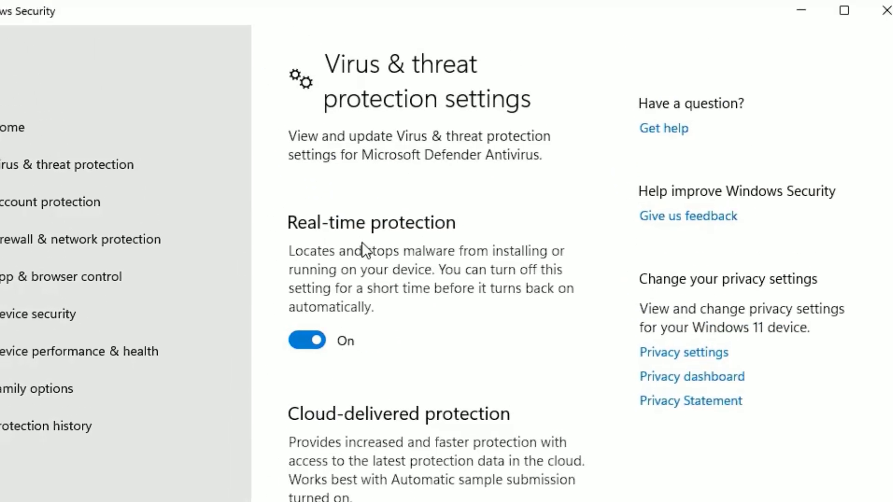
pyautogui.moveTo(384, 402)
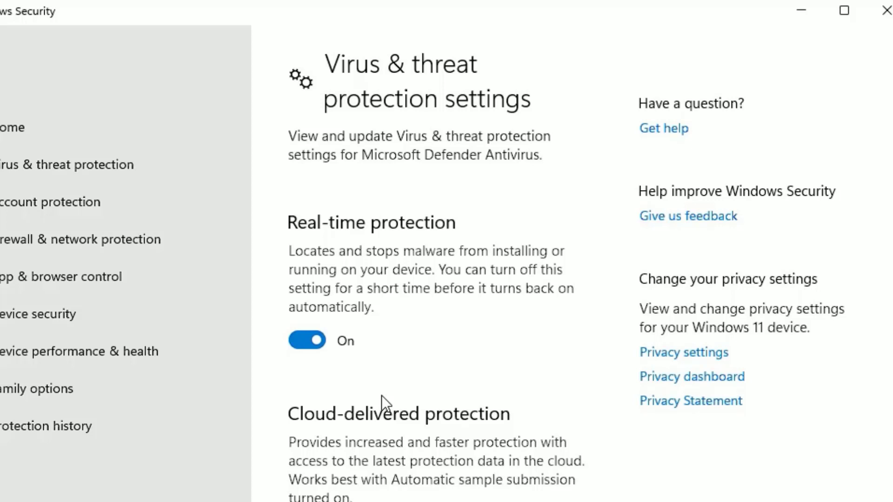
pyautogui.click(306, 340)
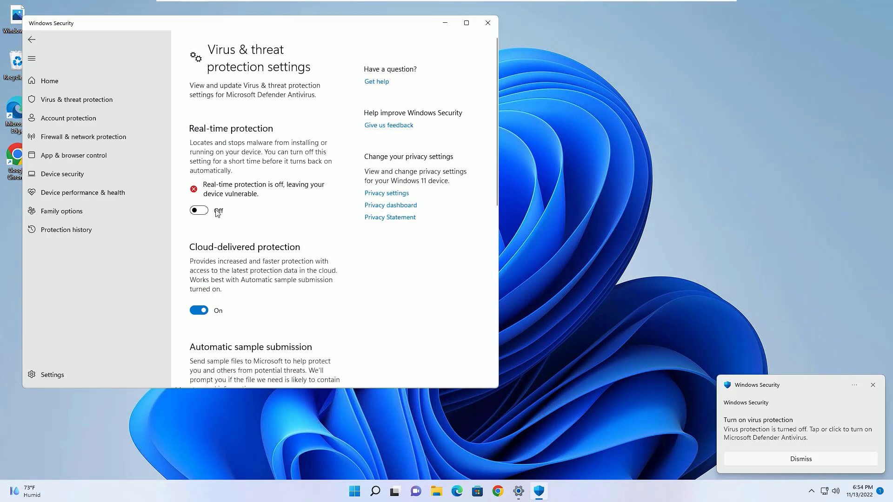
pyautogui.moveTo(216, 229)
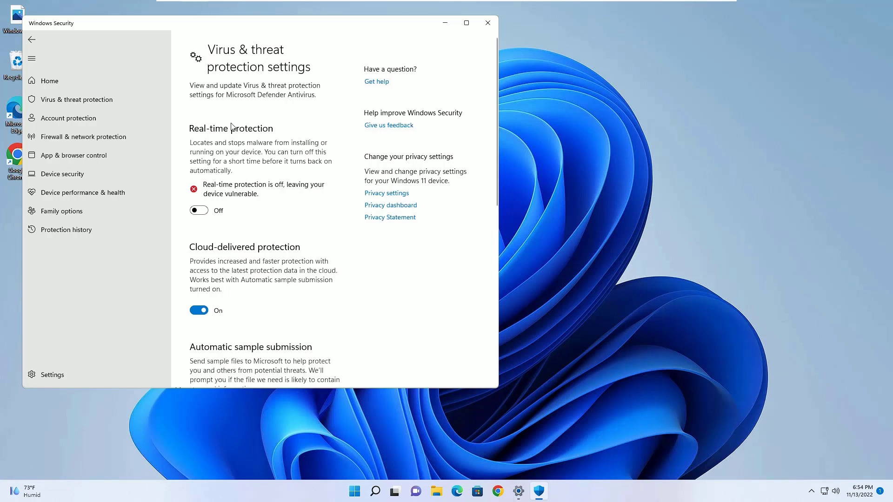
pyautogui.moveTo(229, 135)
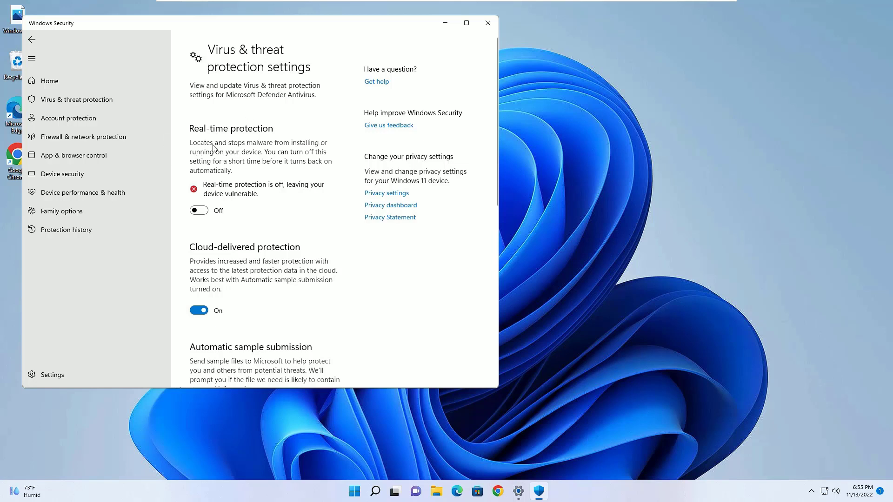
# - Toggle Real-time protection on, then off again, and close Windows Security
pyautogui.click(199, 210)
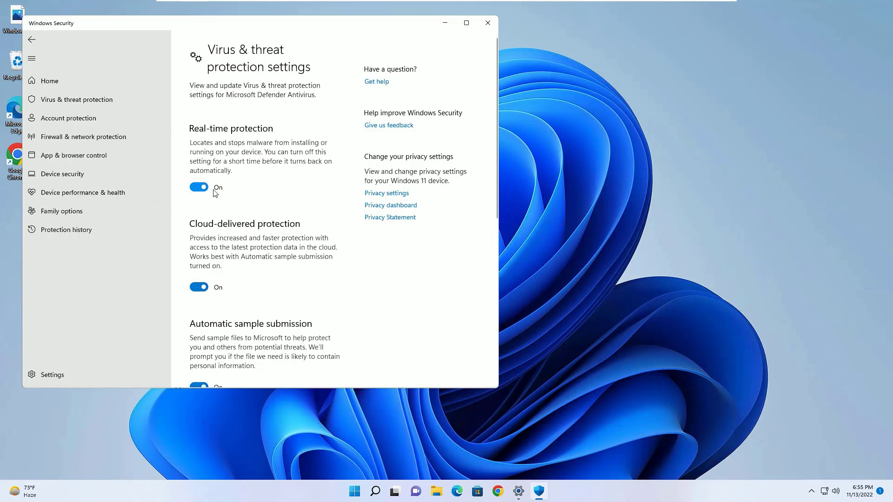
pyautogui.click(198, 187)
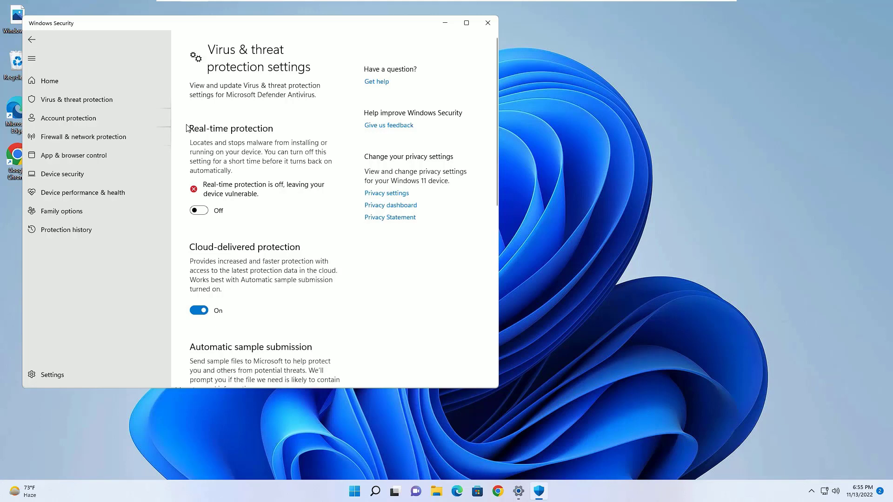
pyautogui.click(487, 23)
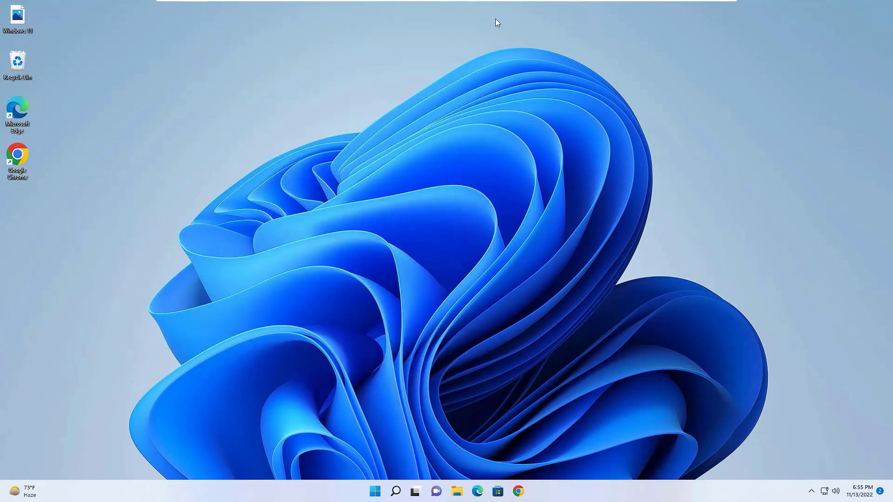